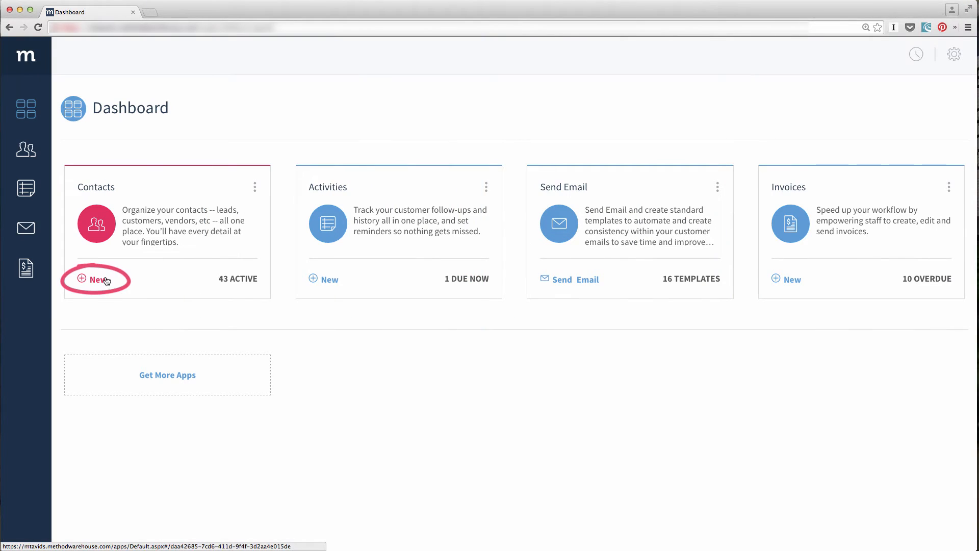
Step: Start a new contact from the Contacts card on the Dashboard
{"action": "left_click", "coordinate": [97, 280]}
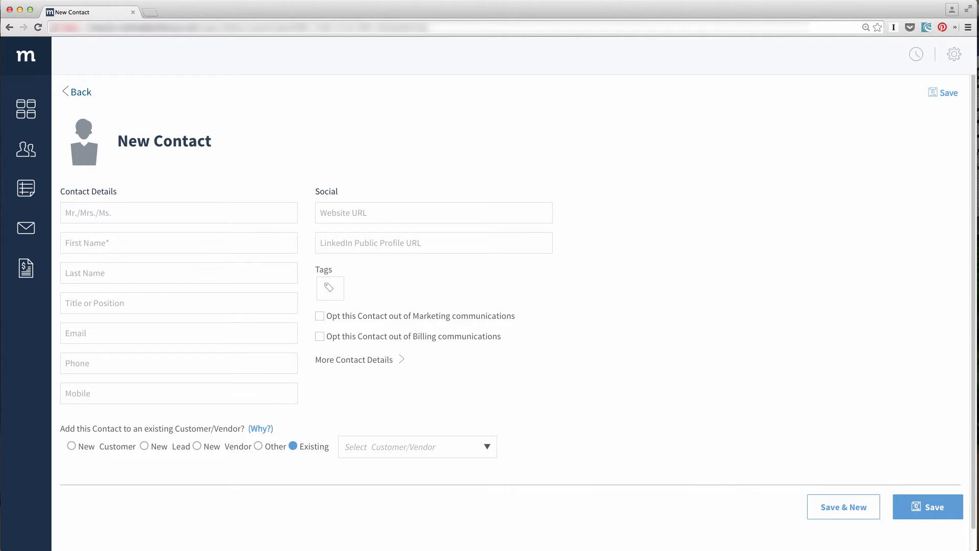
{"action": "type", "text": "555-555-5678"}
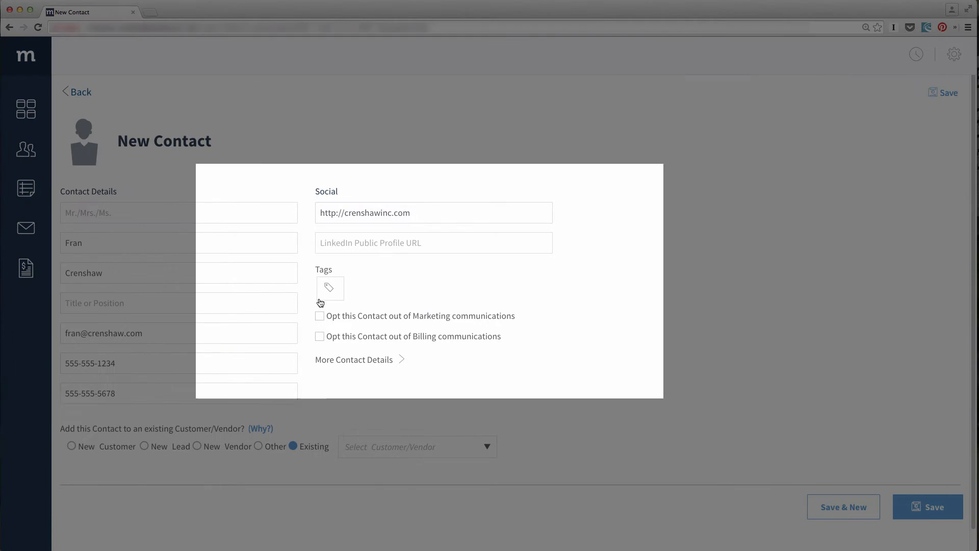
{"action": "left_click", "coordinate": [329, 288]}
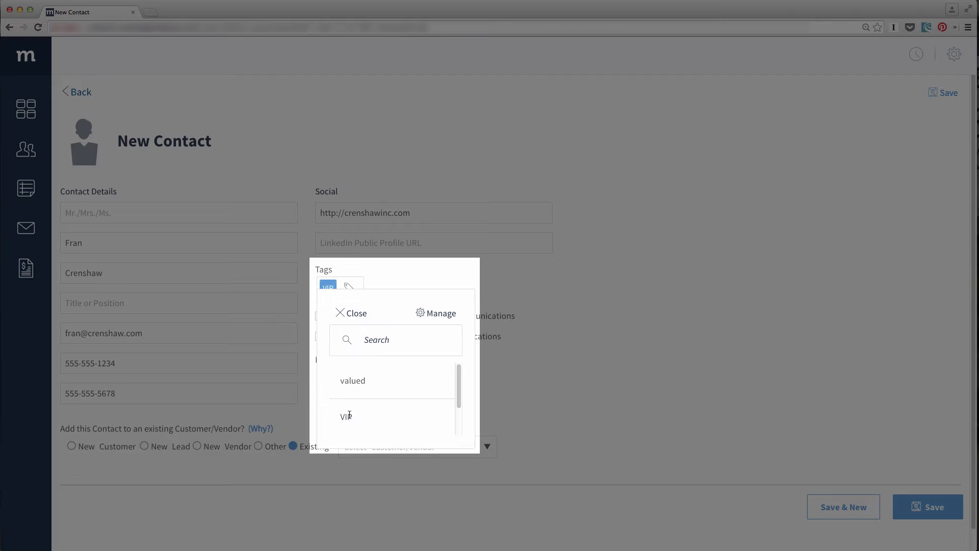
{"action": "left_click", "coordinate": [351, 313]}
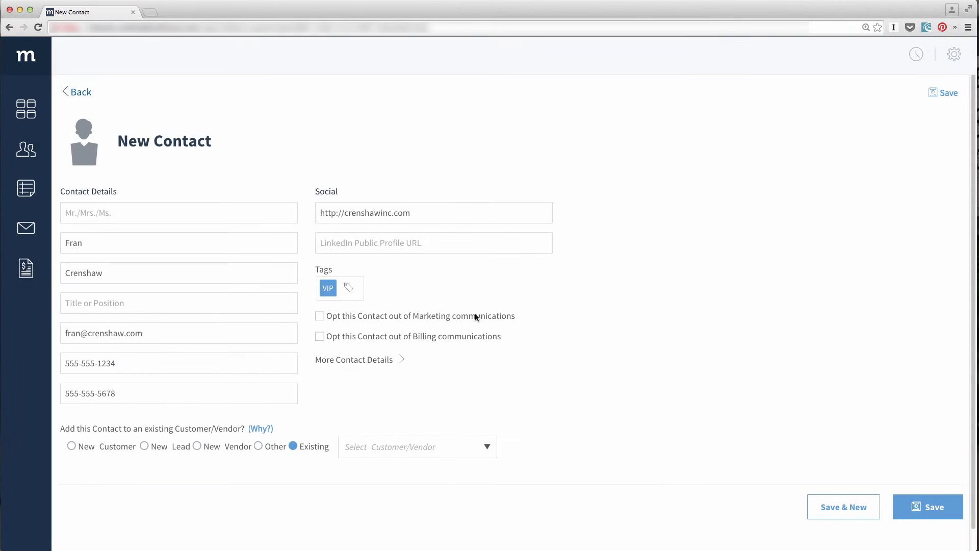
{"action": "left_click", "coordinate": [354, 359]}
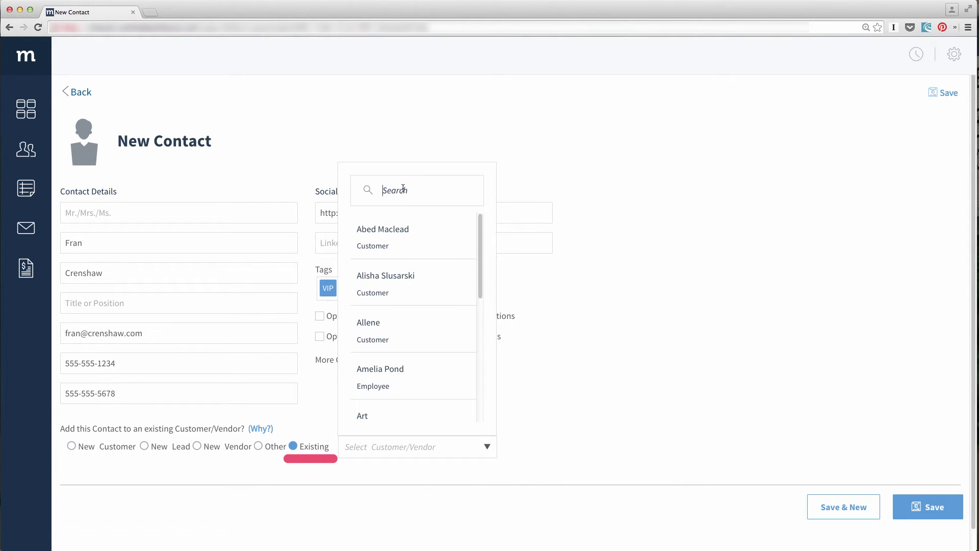
{"action": "type", "text": "crenshaw"}
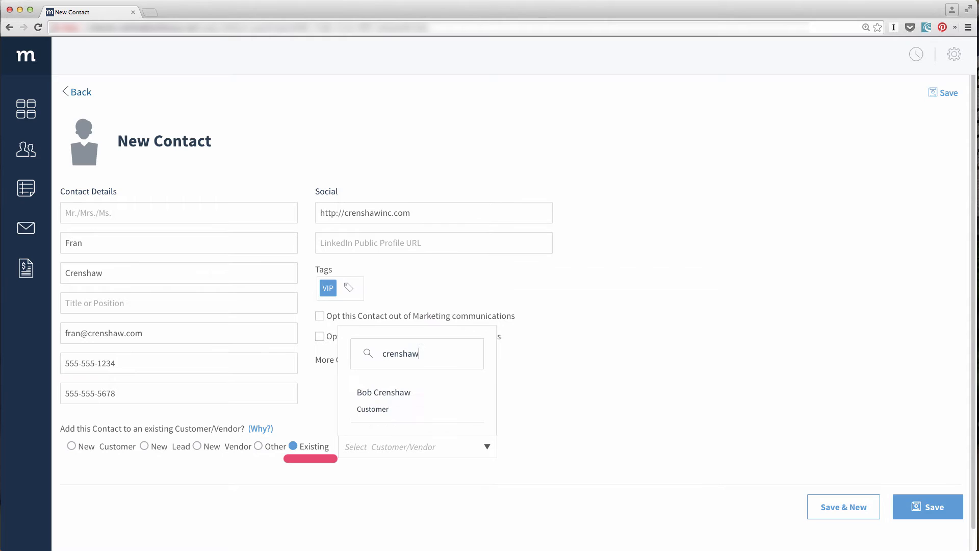
{"action": "left_click", "coordinate": [384, 392]}
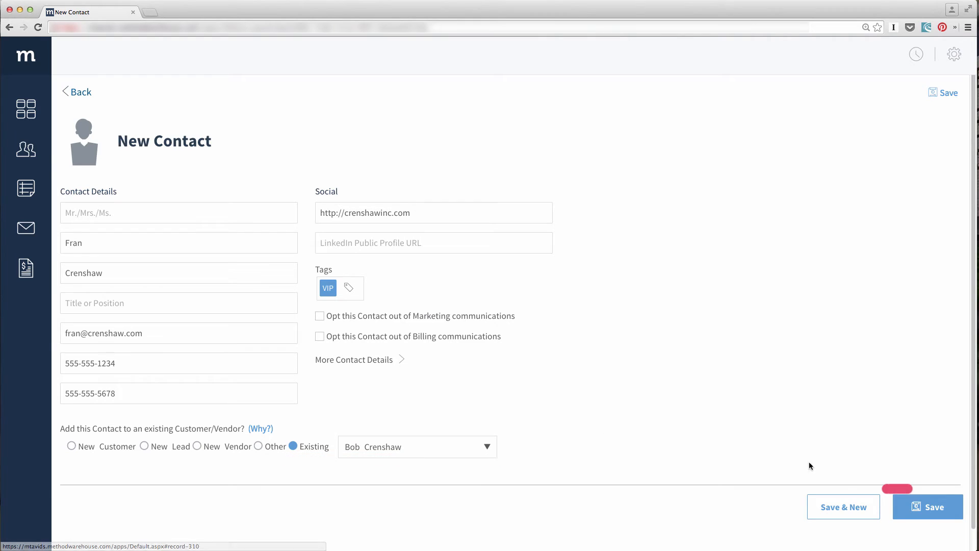
{"action": "left_click", "coordinate": [927, 507]}
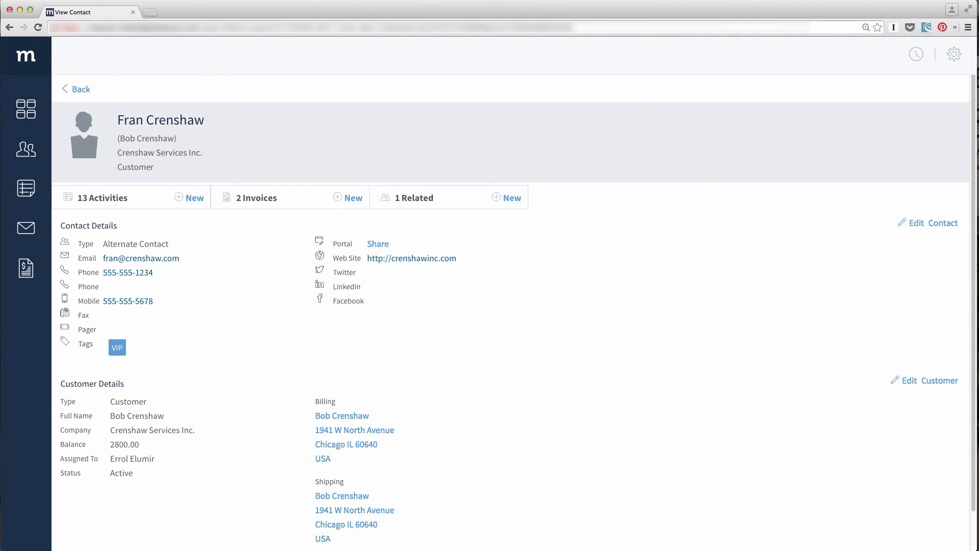
{"action": "left_click", "coordinate": [414, 197]}
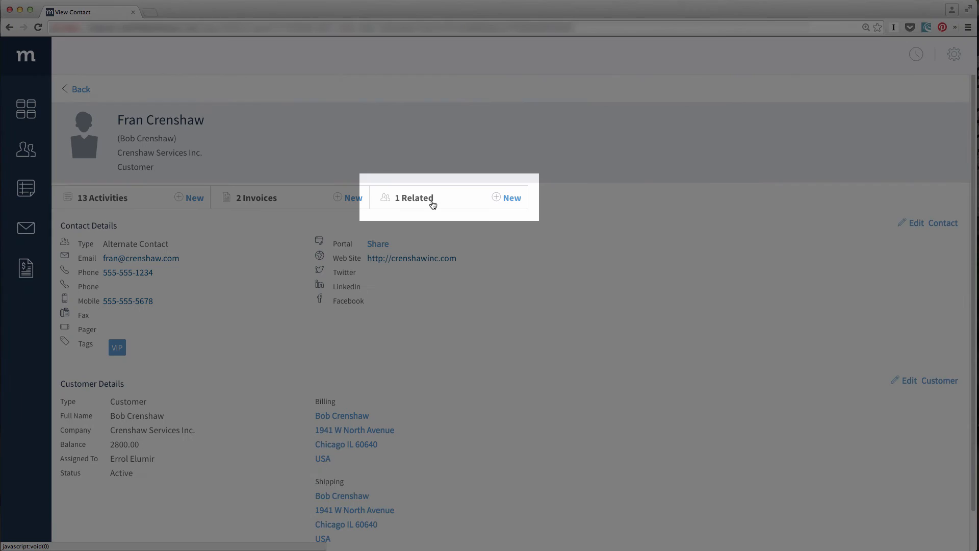
{"action": "left_click", "coordinate": [414, 197]}
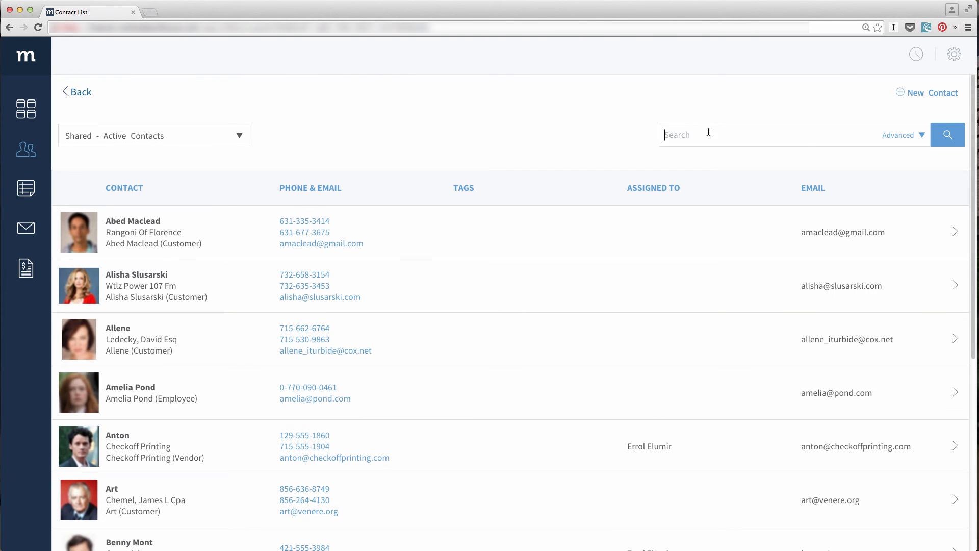
{"action": "type", "text": "crenshaw"}
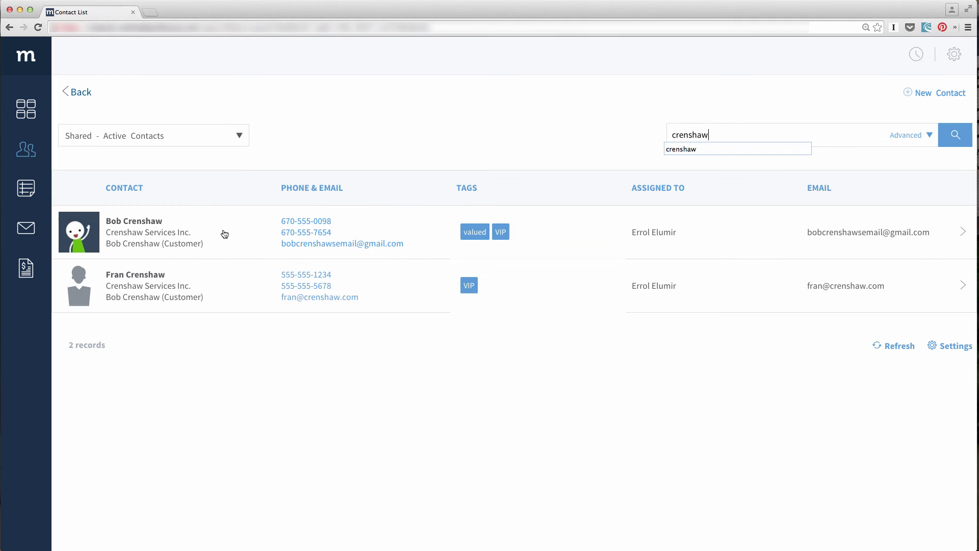
{"action": "left_click", "coordinate": [134, 221]}
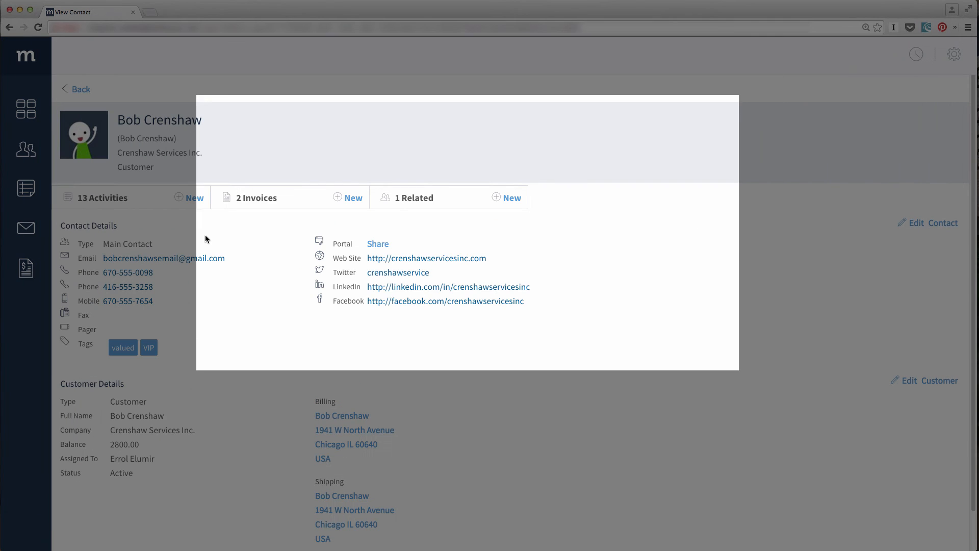